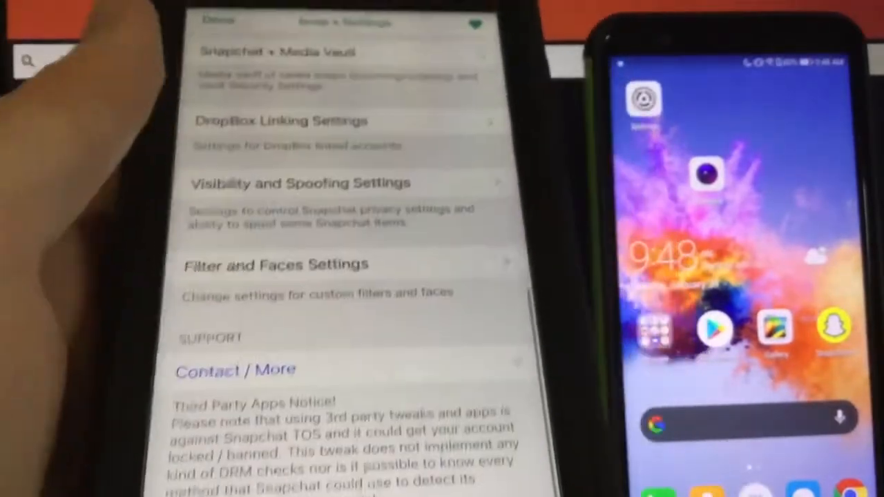
Step: Scroll the iPhone's main Settings list from Airplane Mode down toward Screen Time
scroll(down, 3)
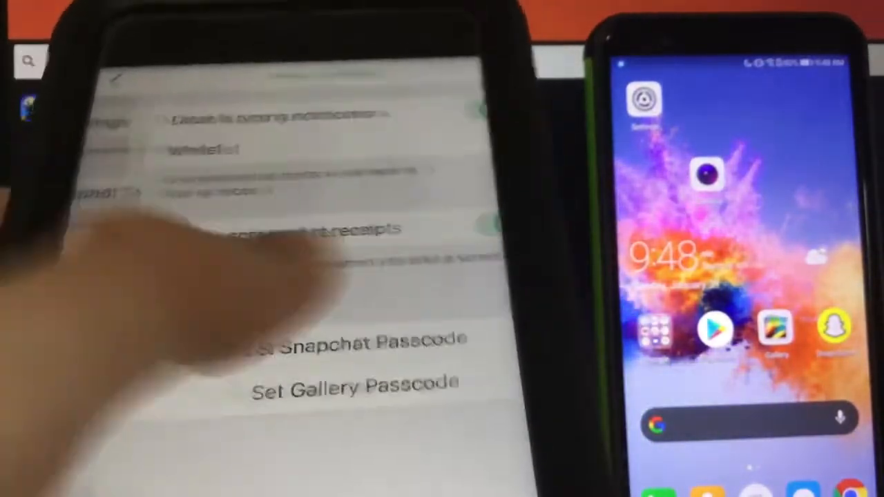
scroll(down, 3)
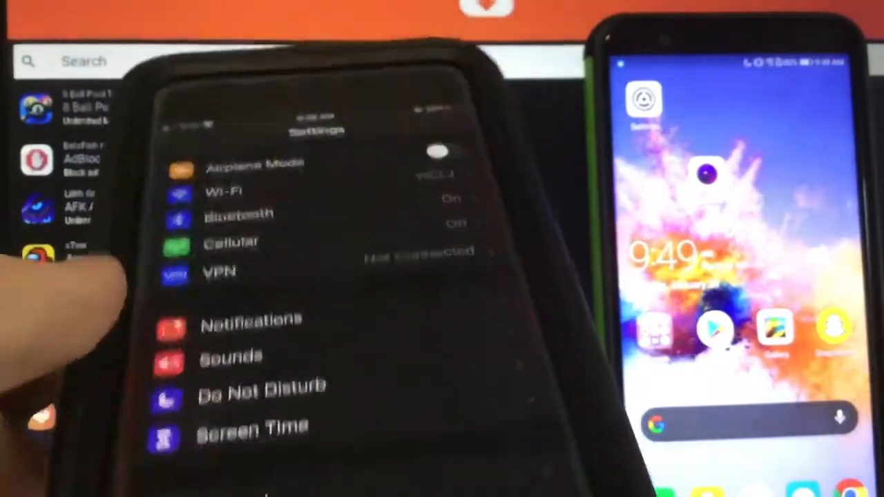
scroll(down, 3)
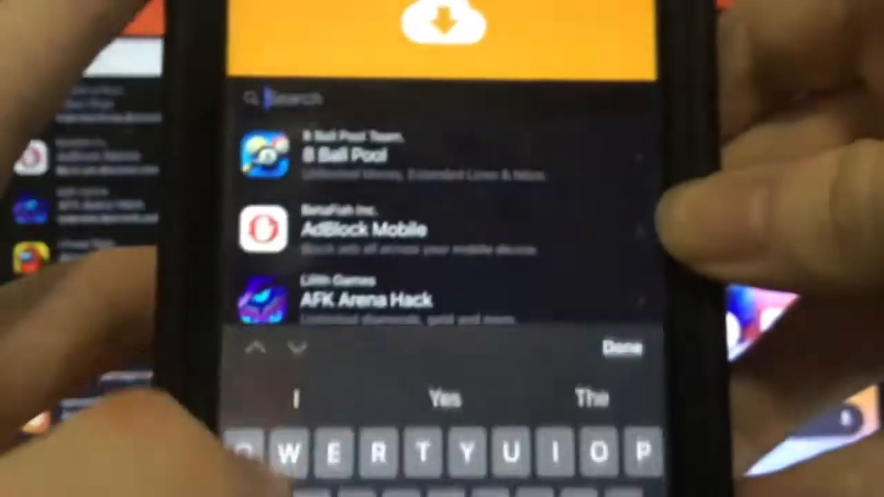
Step: Search the iPhone's xtweak catalogue for 'Sna' above listings like 8 Ball Pool
text(Sna)
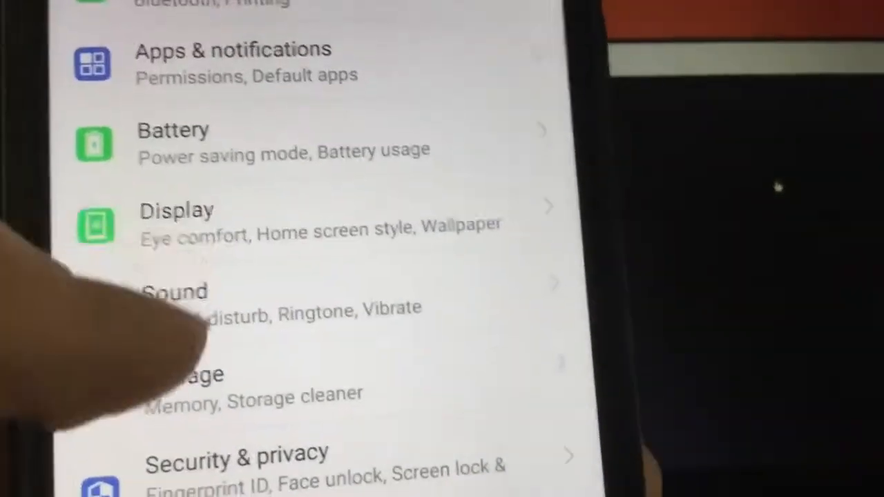
Step: Select an entry near Sound/Storage in the Android Settings list
click(177, 222)
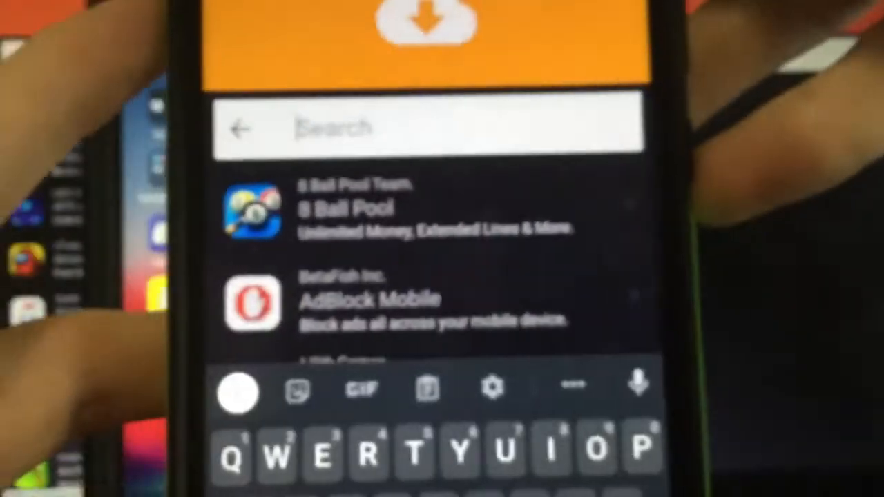
Step: Search the Android xtweak store for 'Sna' so Snapchat++ by UnlimApps is listed
text(Sna)
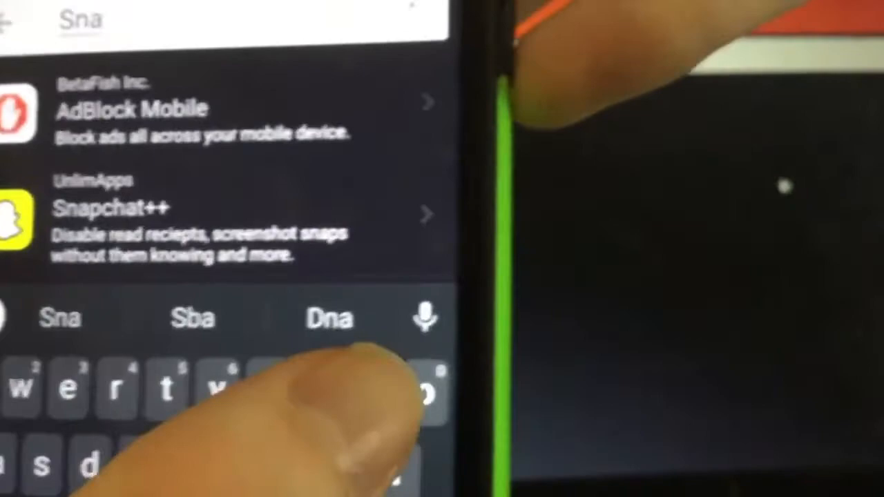